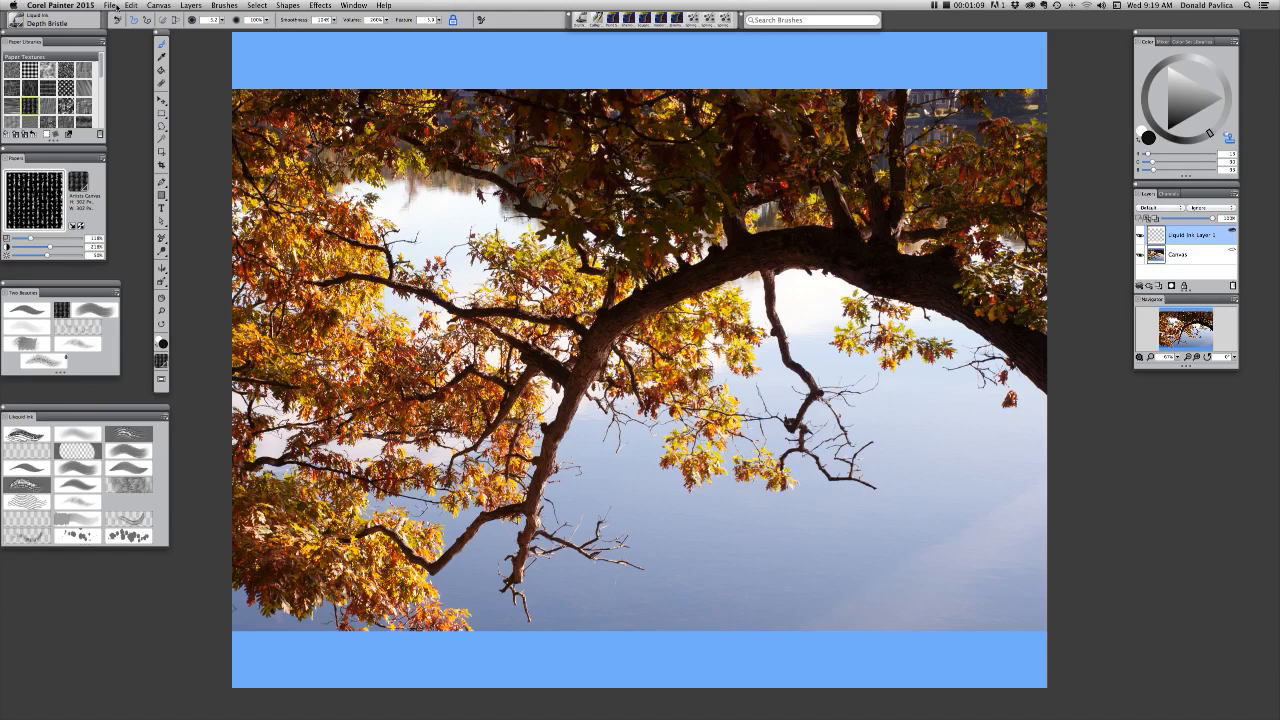
Create a clone of the autumn tree photo as a new document via File > Clone
click(110, 4)
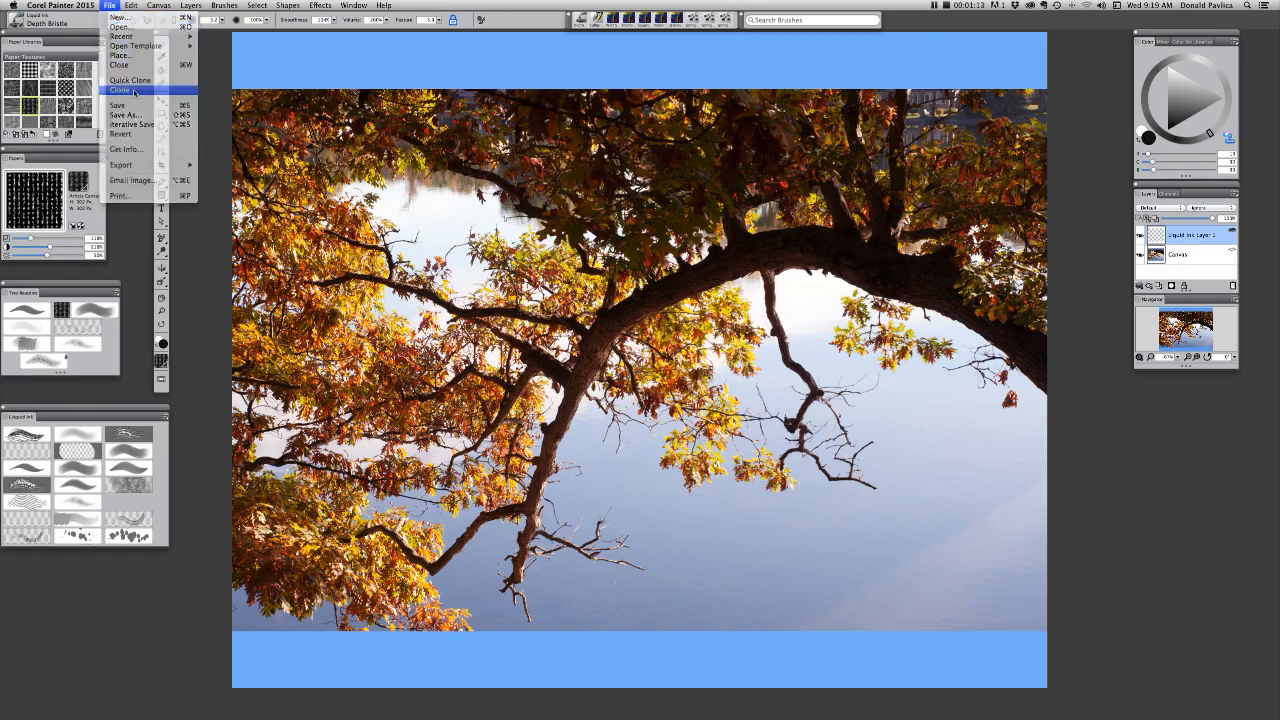
click(120, 90)
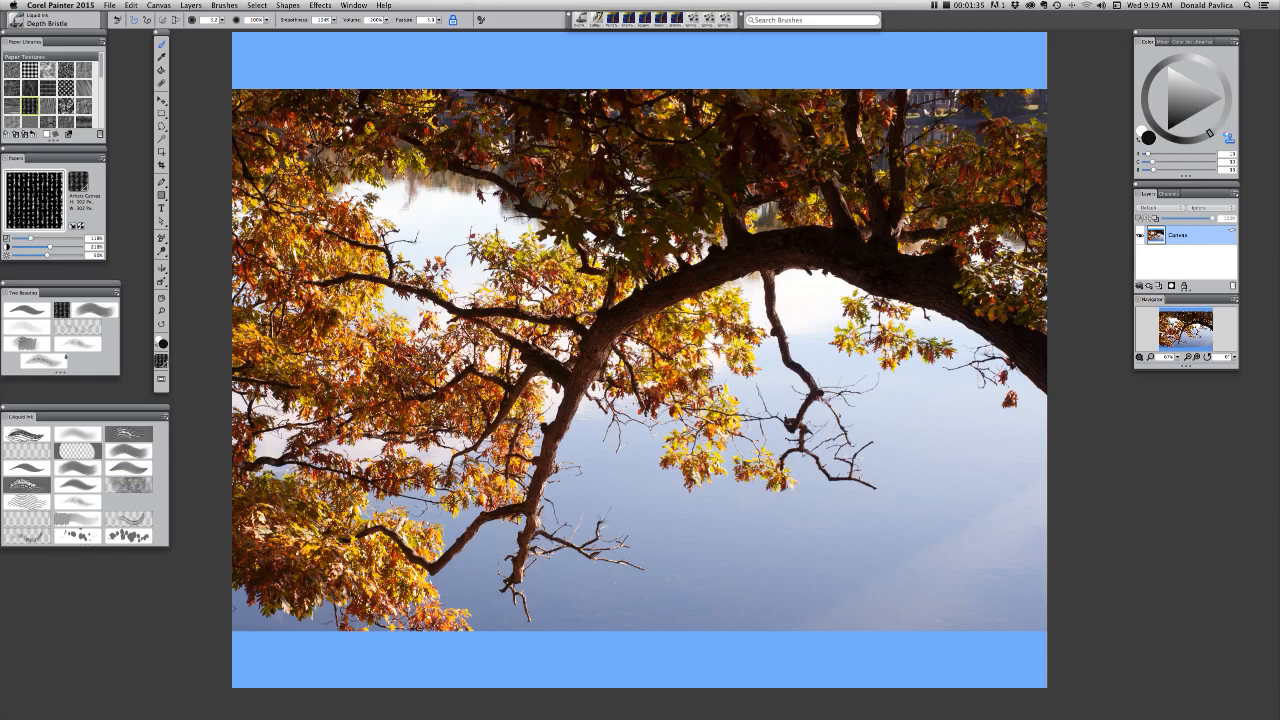
mouse_move(36, 198)
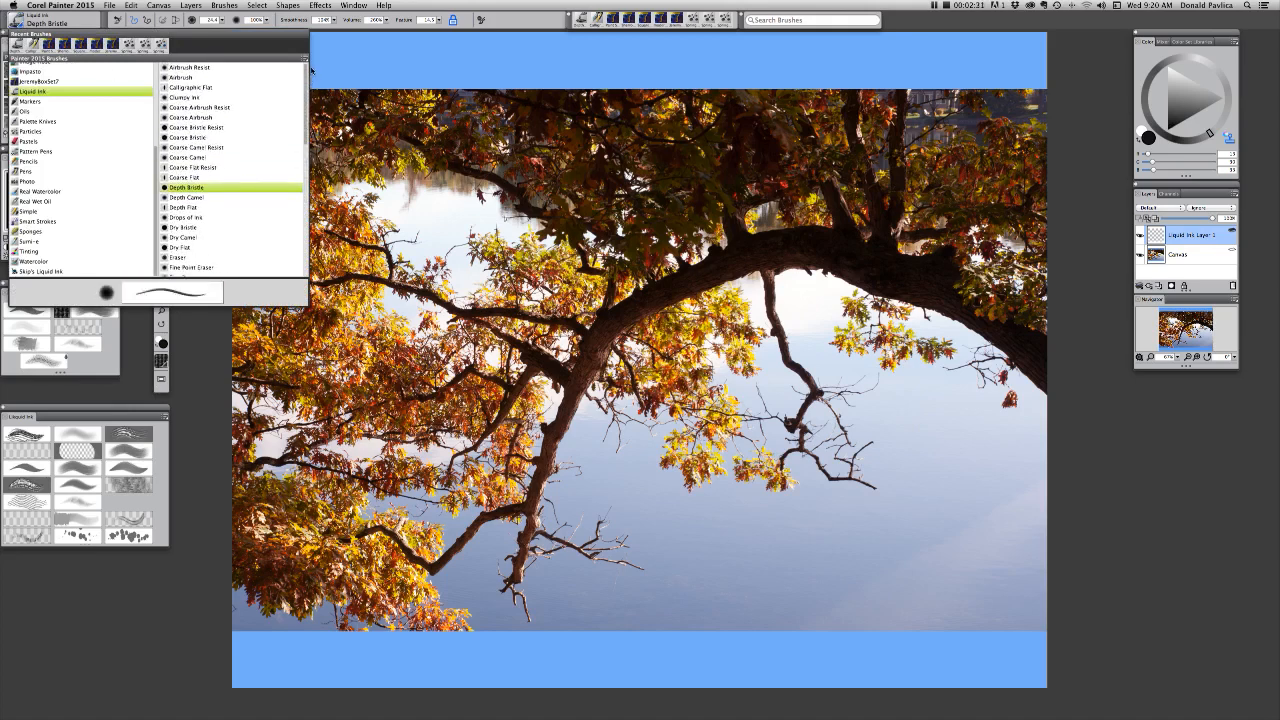
mouse_move(220, 198)
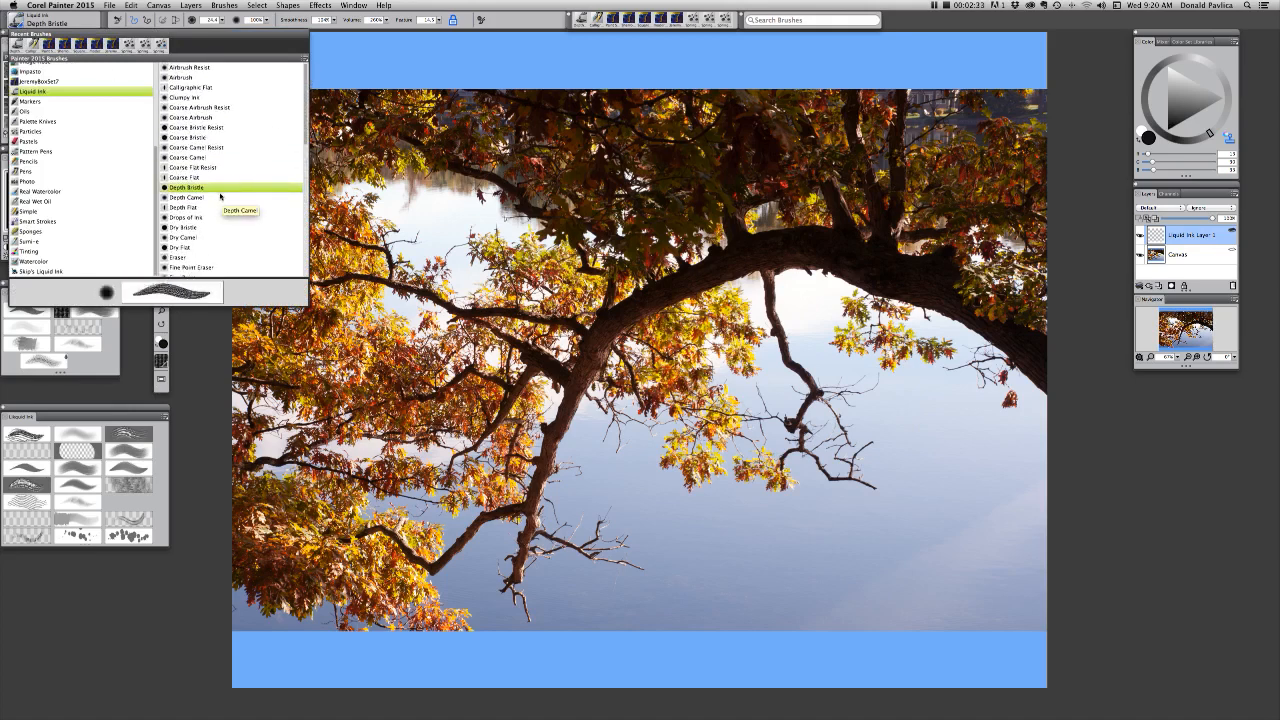
mouse_move(220, 196)
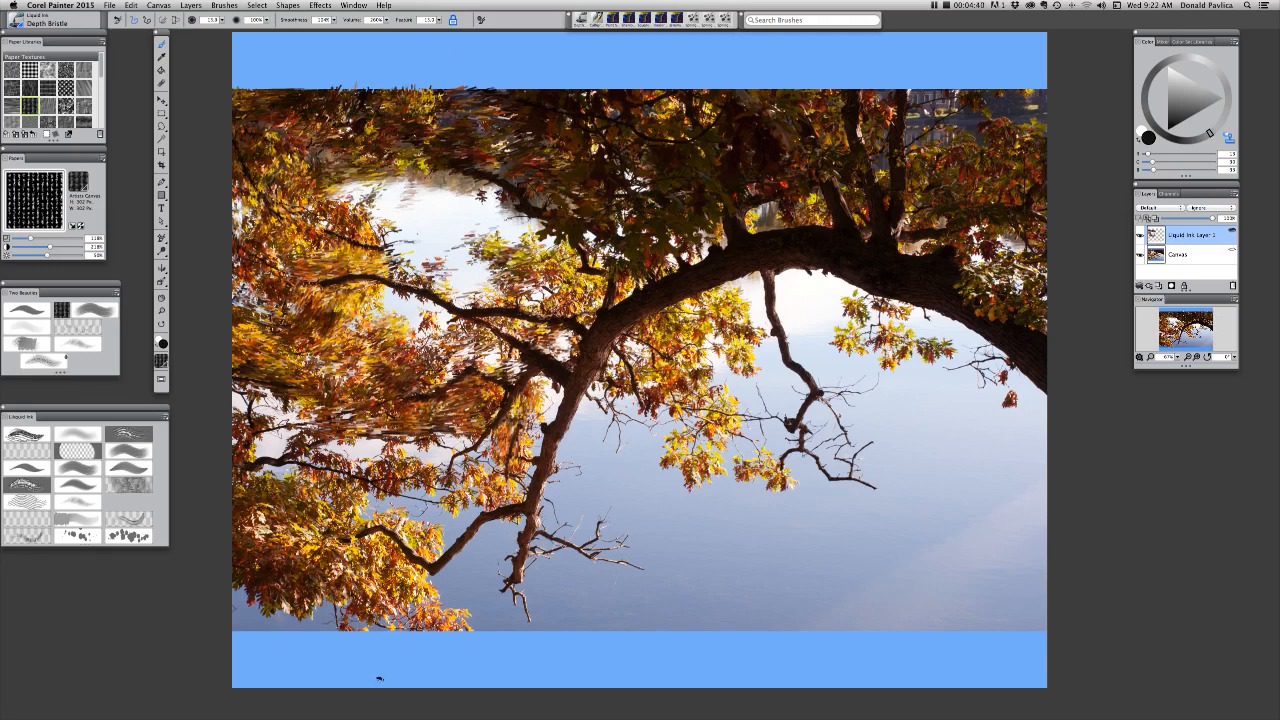
mouse_move(380, 66)
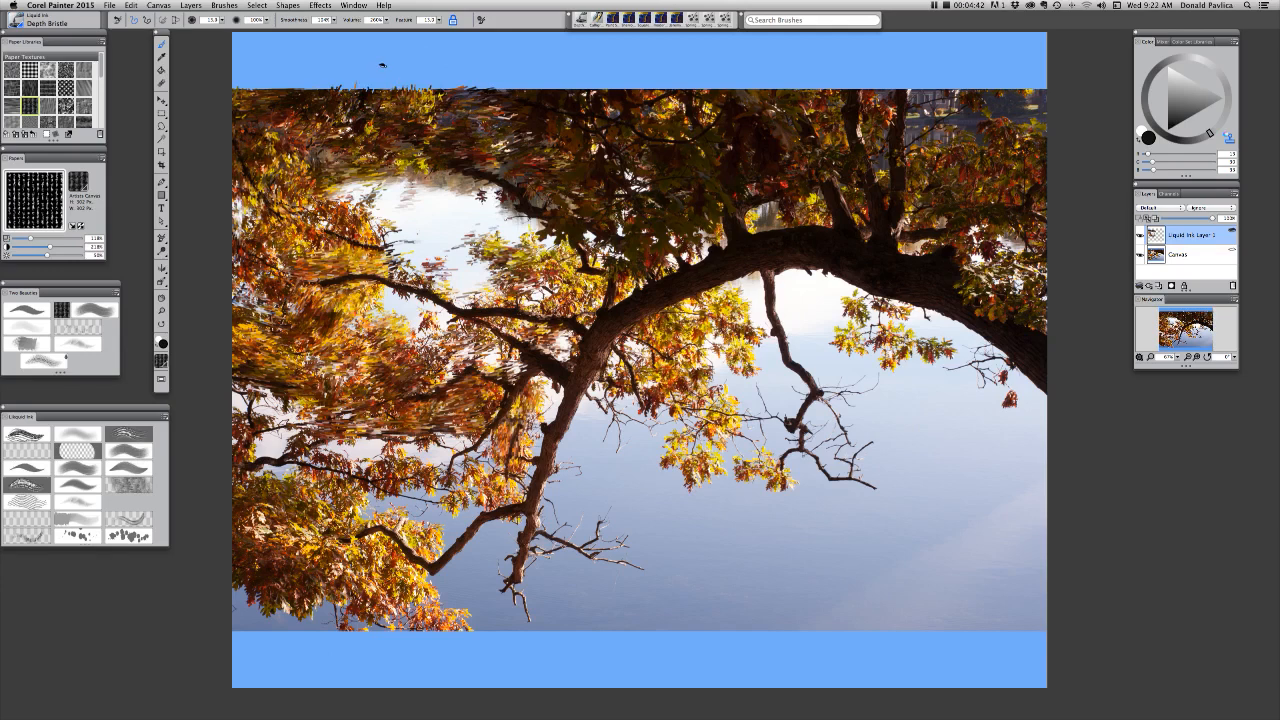